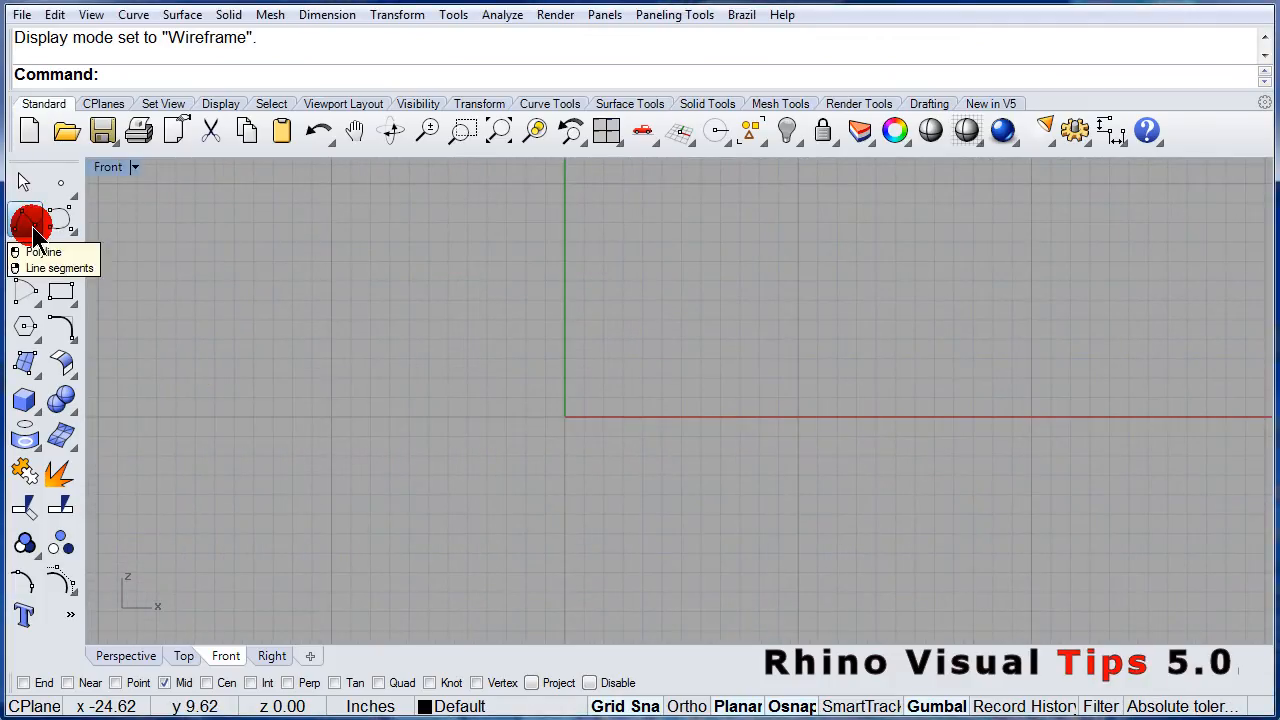
- Tear off the Lines toolbar from the Polyline flyout as a floating palette
{"action": "left_click", "coordinate": [26, 220]}
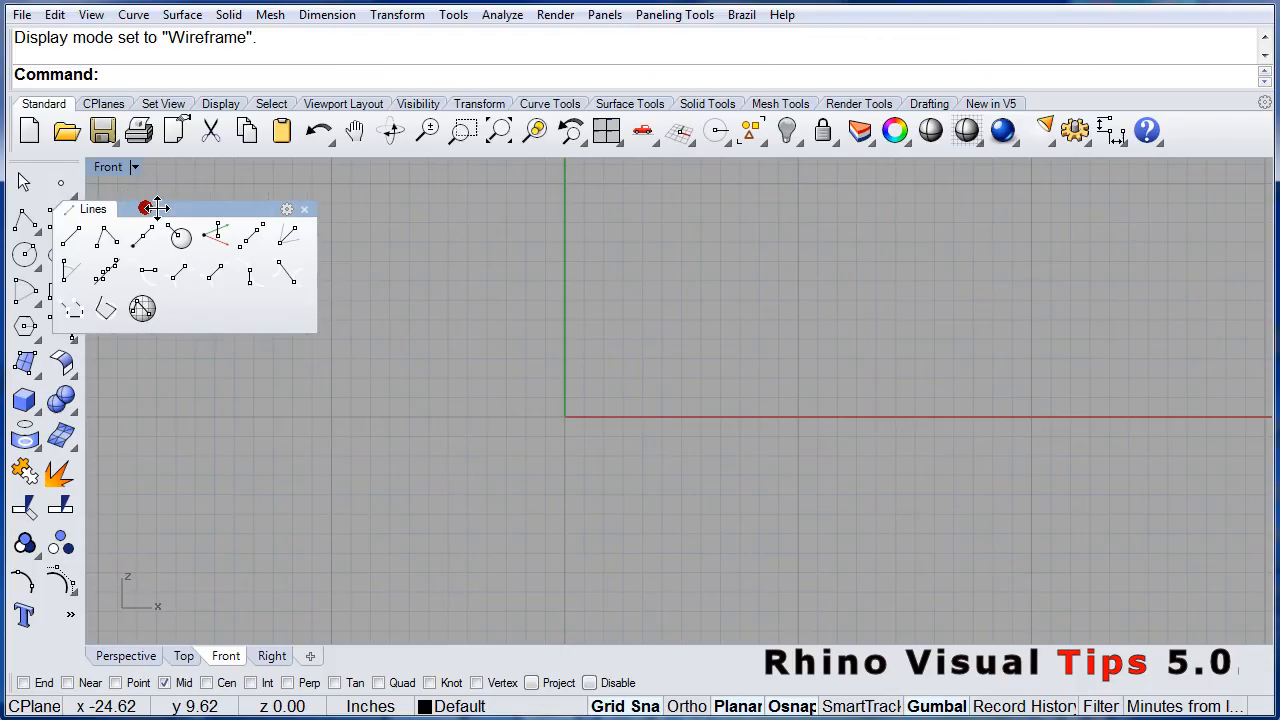
{"action": "left_click_drag", "start_coordinate": [150, 208], "coordinate": [218, 196]}
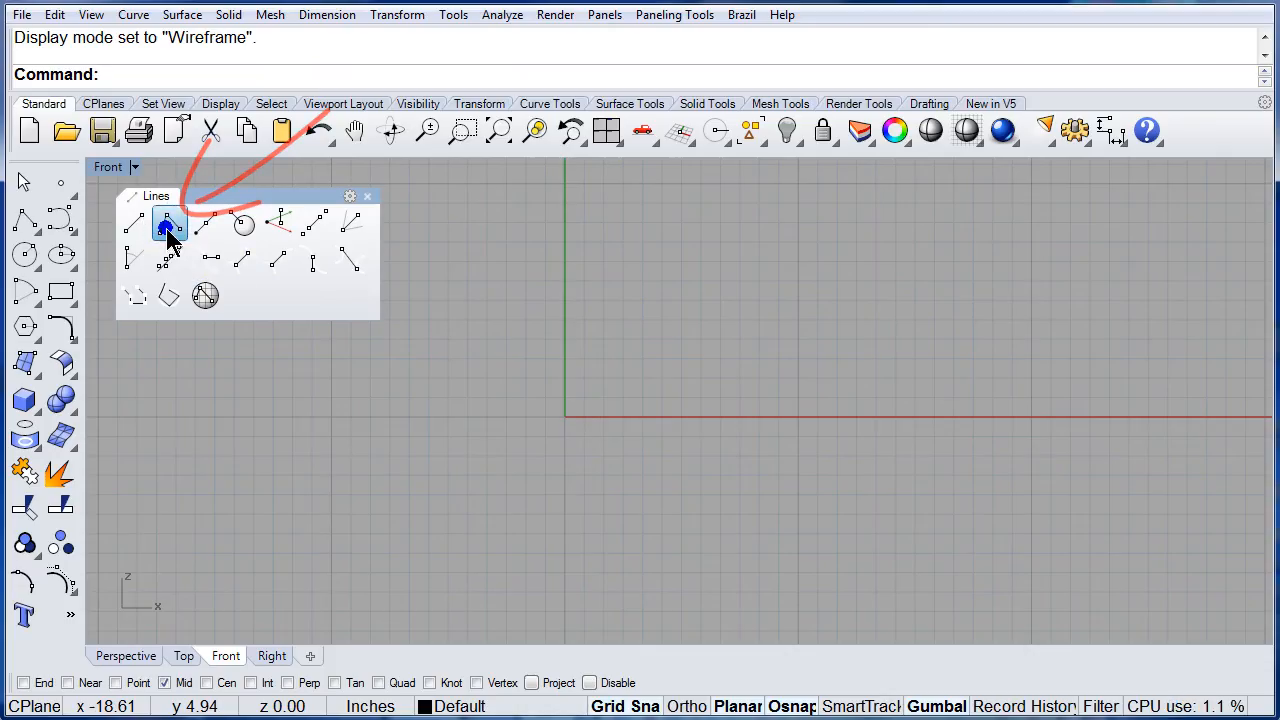
- Draw a polyline for the rear leg and backrest, bending at the origin
{"action": "left_click", "coordinate": [168, 228]}
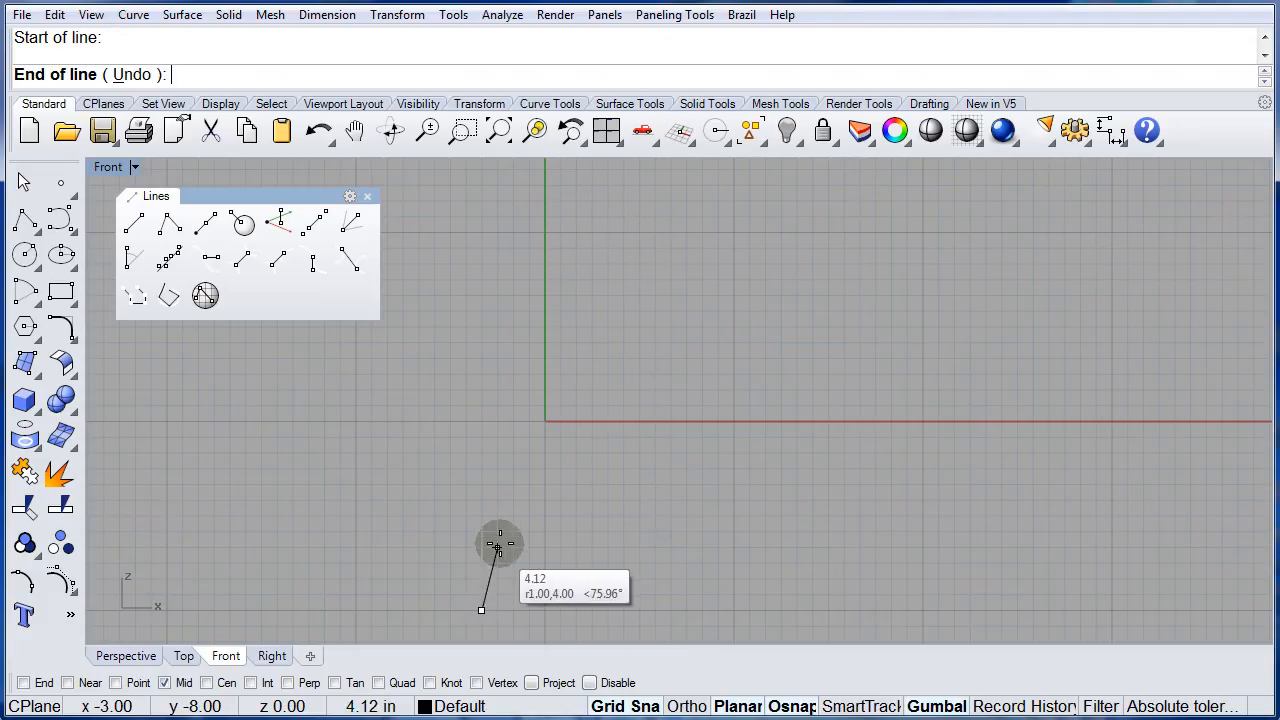
{"action": "mouse_move", "coordinate": [544, 424]}
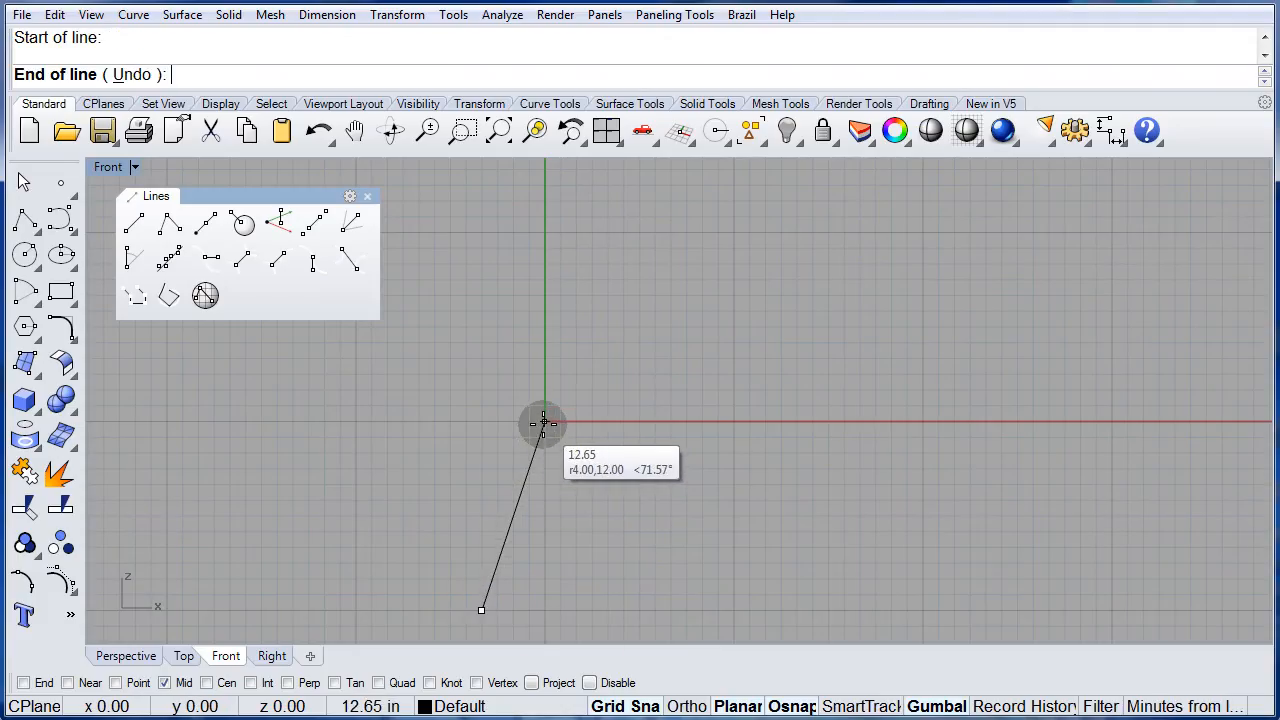
{"action": "left_click", "coordinate": [544, 422]}
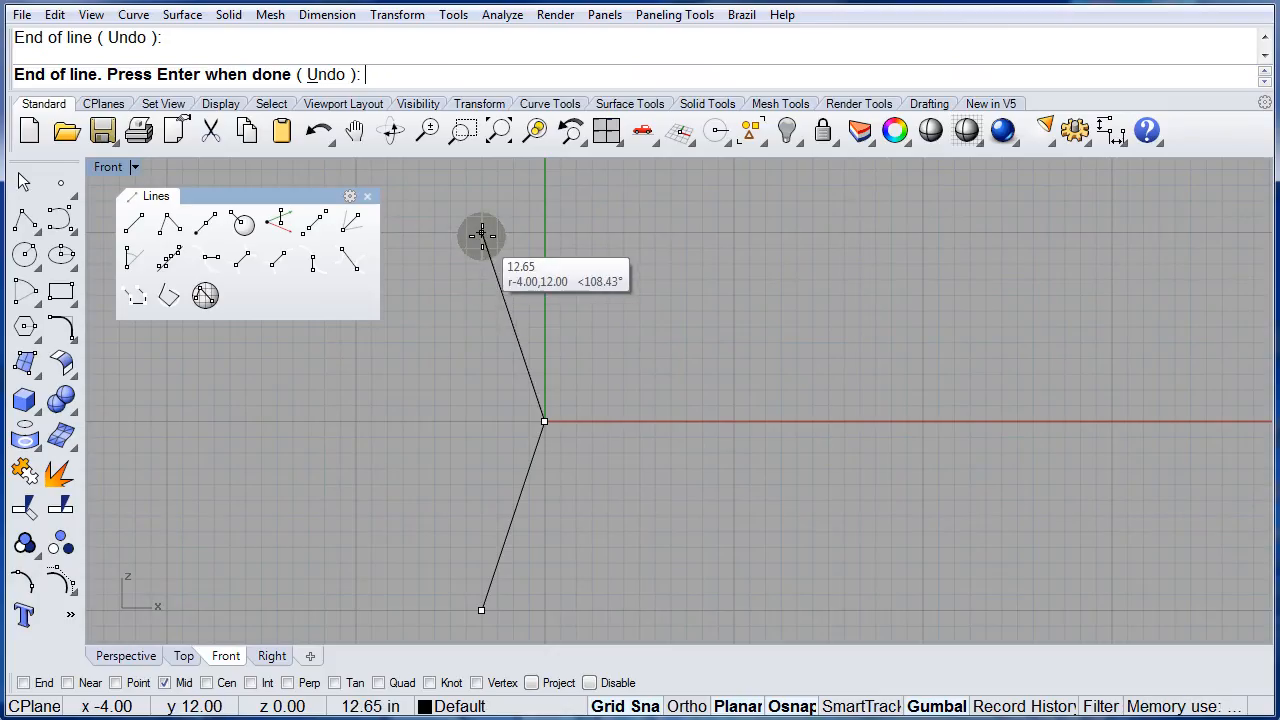
{"action": "left_click", "coordinate": [480, 236]}
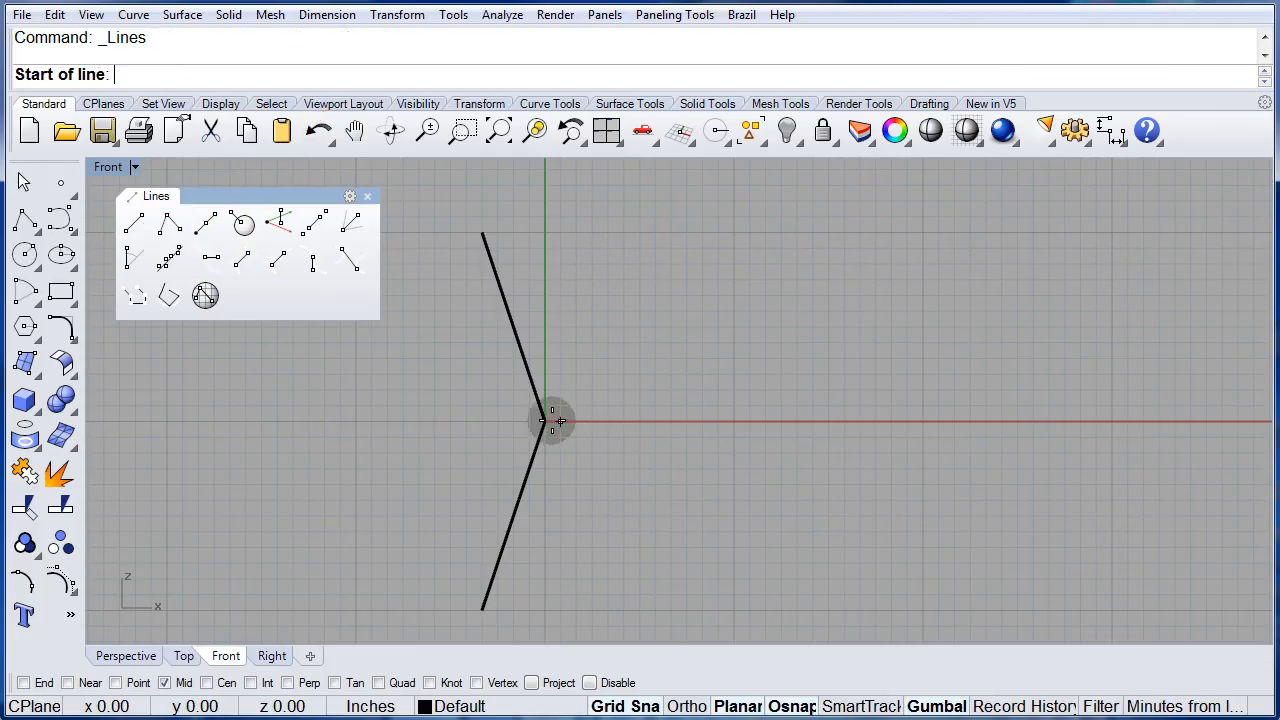
- Draw a second polyline from the origin 12 units right then down for the seat and front leg
{"action": "left_click", "coordinate": [544, 420]}
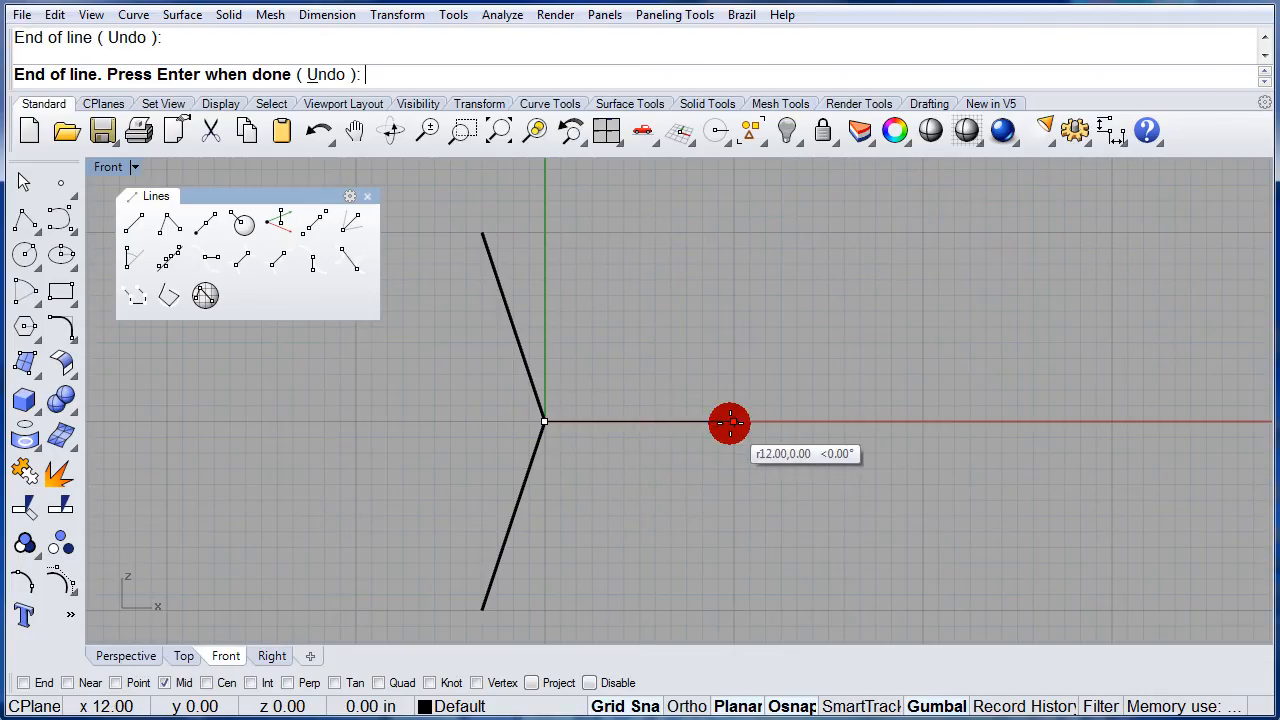
{"action": "left_click", "coordinate": [728, 422]}
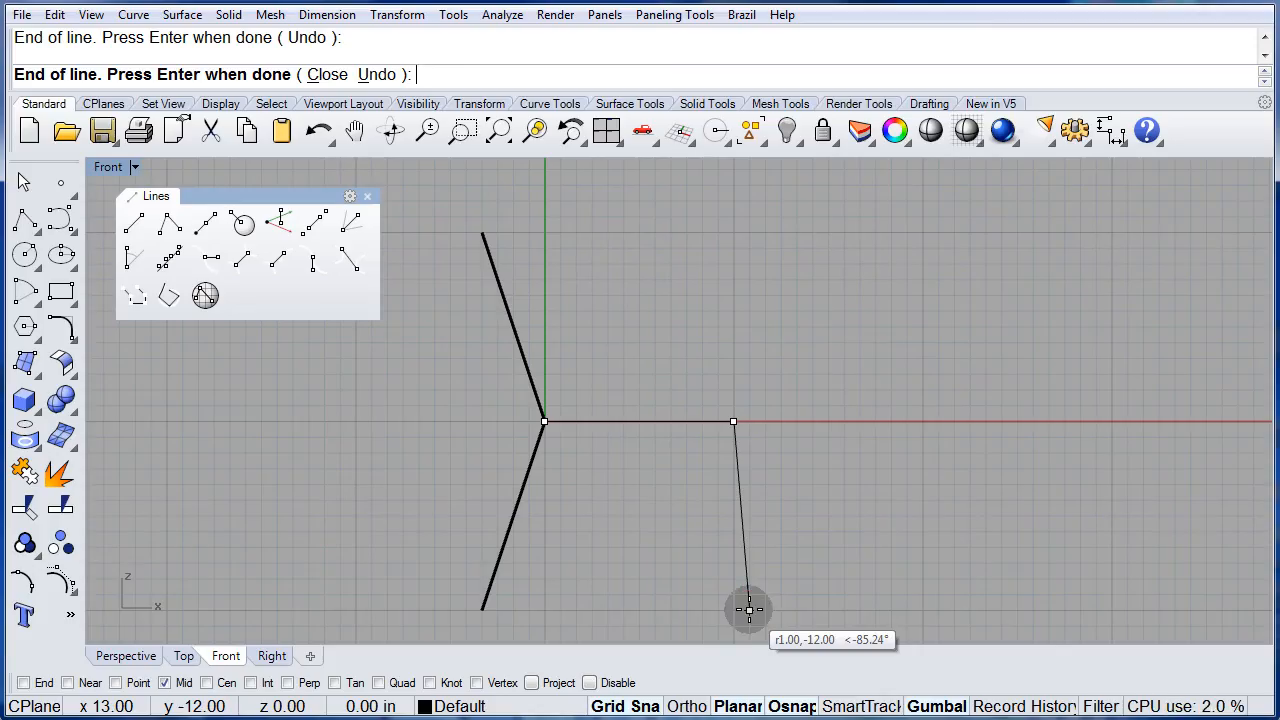
{"action": "key", "text": "Enter"}
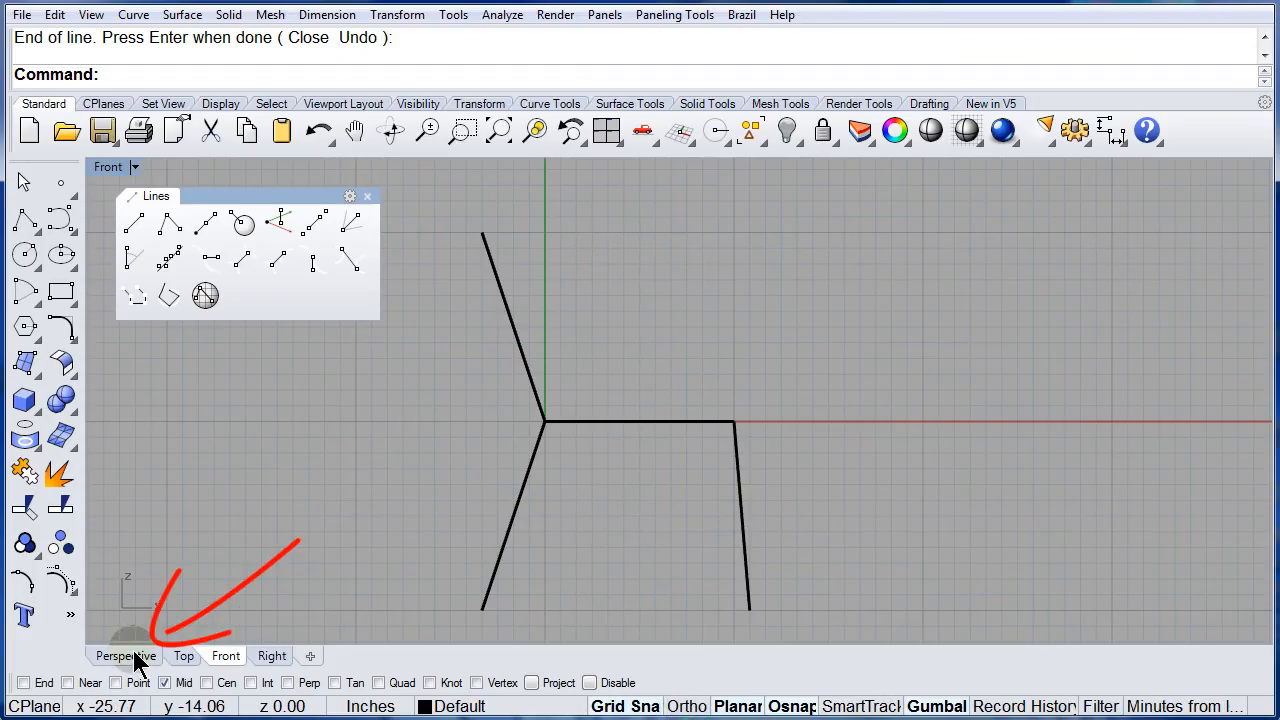
- Switch to Perspective, zoom extents on the profile and orbit around it
{"action": "left_click", "coordinate": [124, 656]}
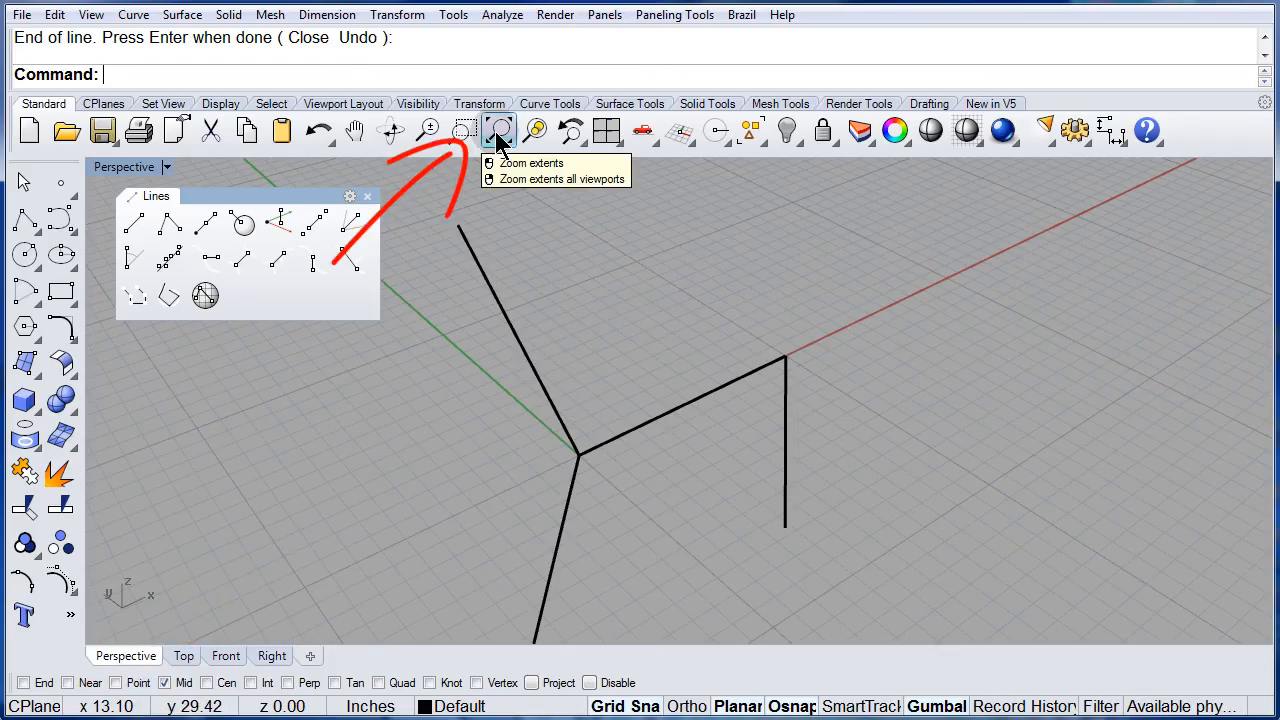
{"action": "left_click", "coordinate": [498, 130]}
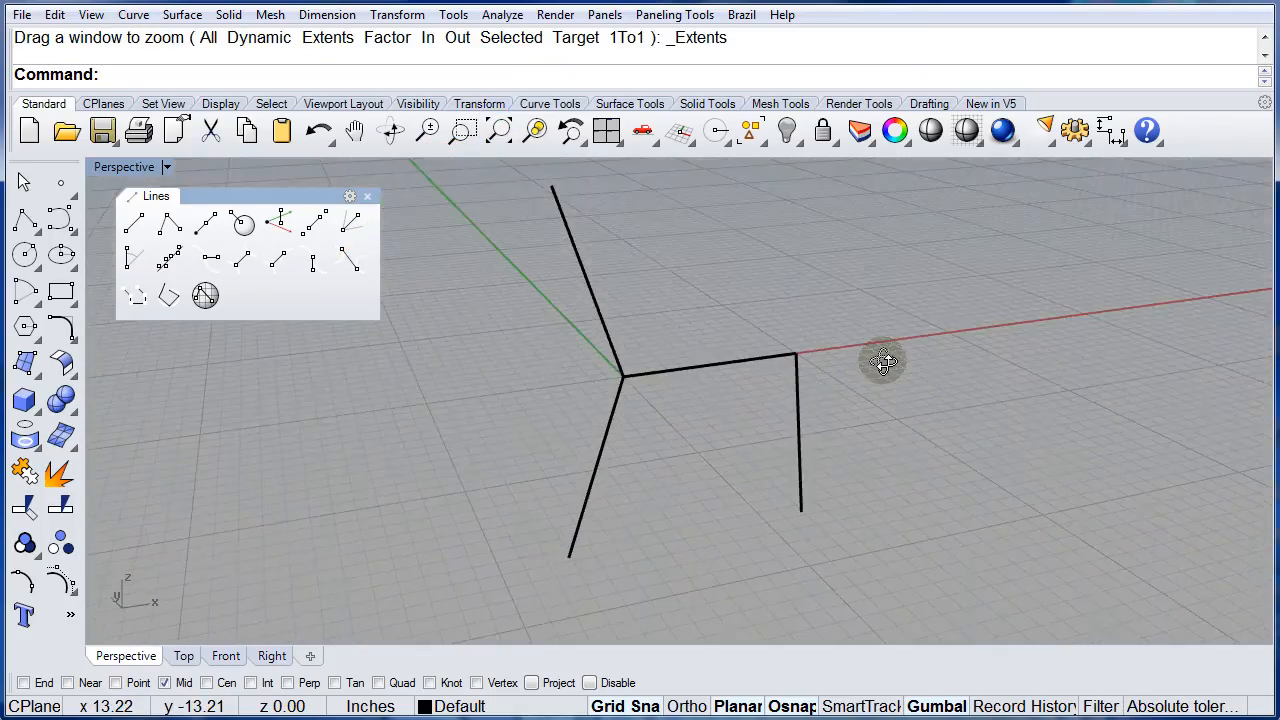
{"action": "left_click_drag", "start_coordinate": [882, 360], "coordinate": [592, 328]}
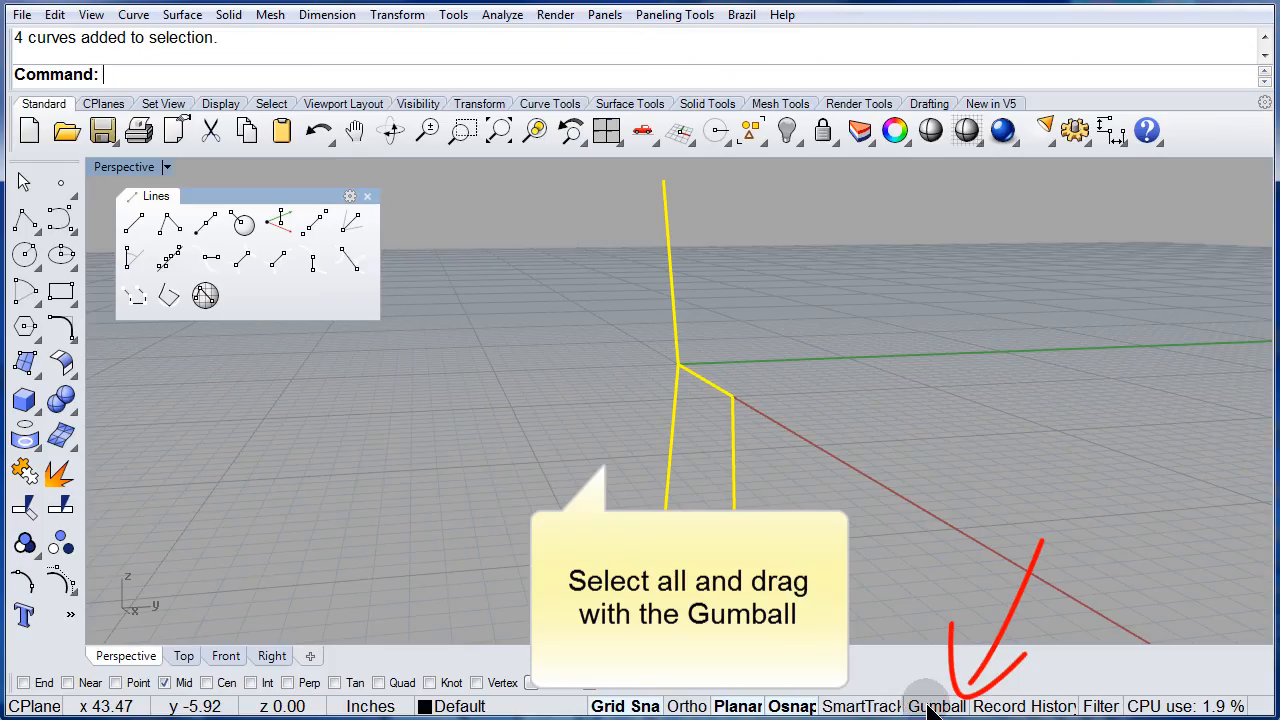
- Copy the profile 15 units sideways with the Gumball to make the second chair side
{"action": "left_click", "coordinate": [948, 706]}
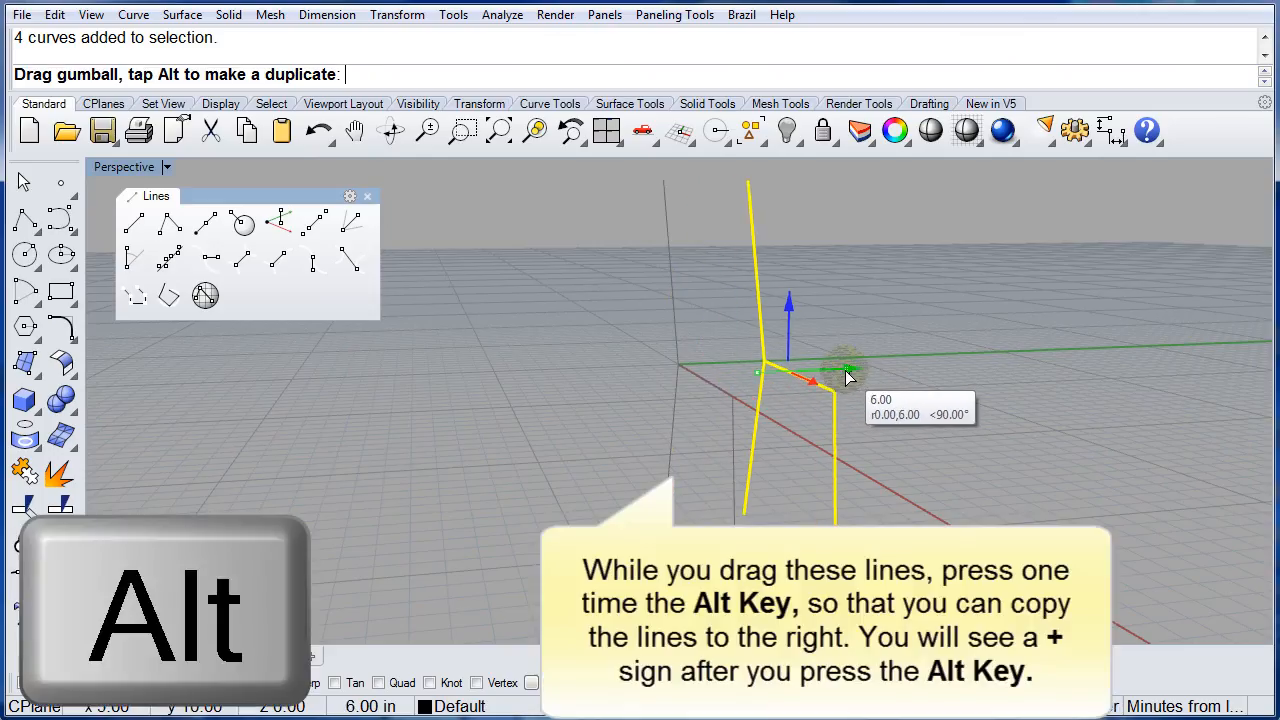
{"action": "left_click_drag", "start_coordinate": [810, 378], "coordinate": [880, 376]}
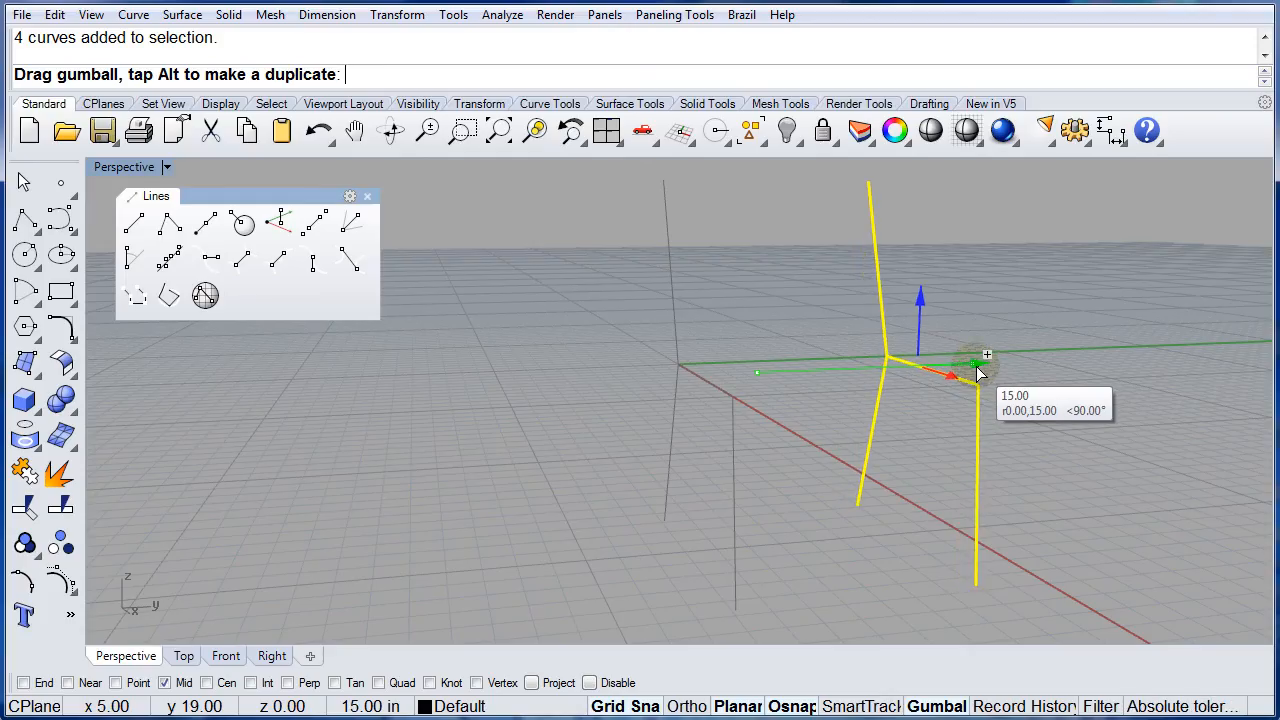
{"action": "left_click_drag", "start_coordinate": [976, 364], "coordinate": [992, 364]}
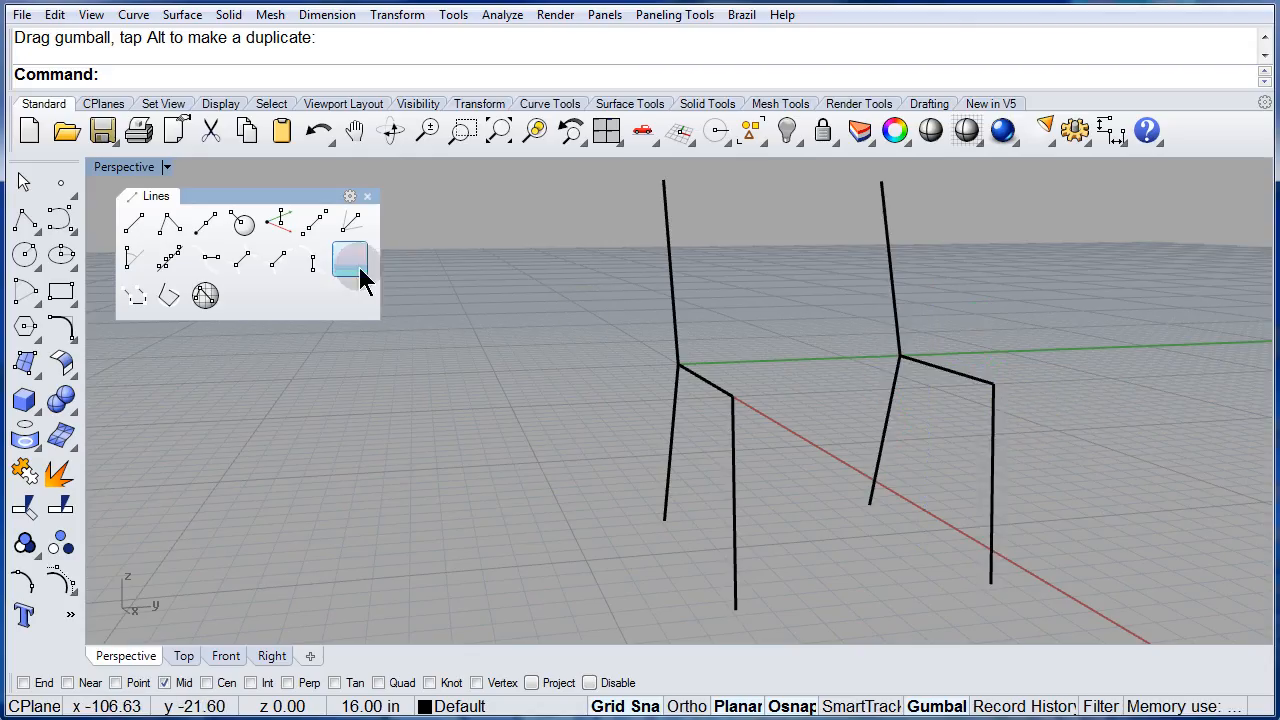
{"action": "mouse_move", "coordinate": [140, 220]}
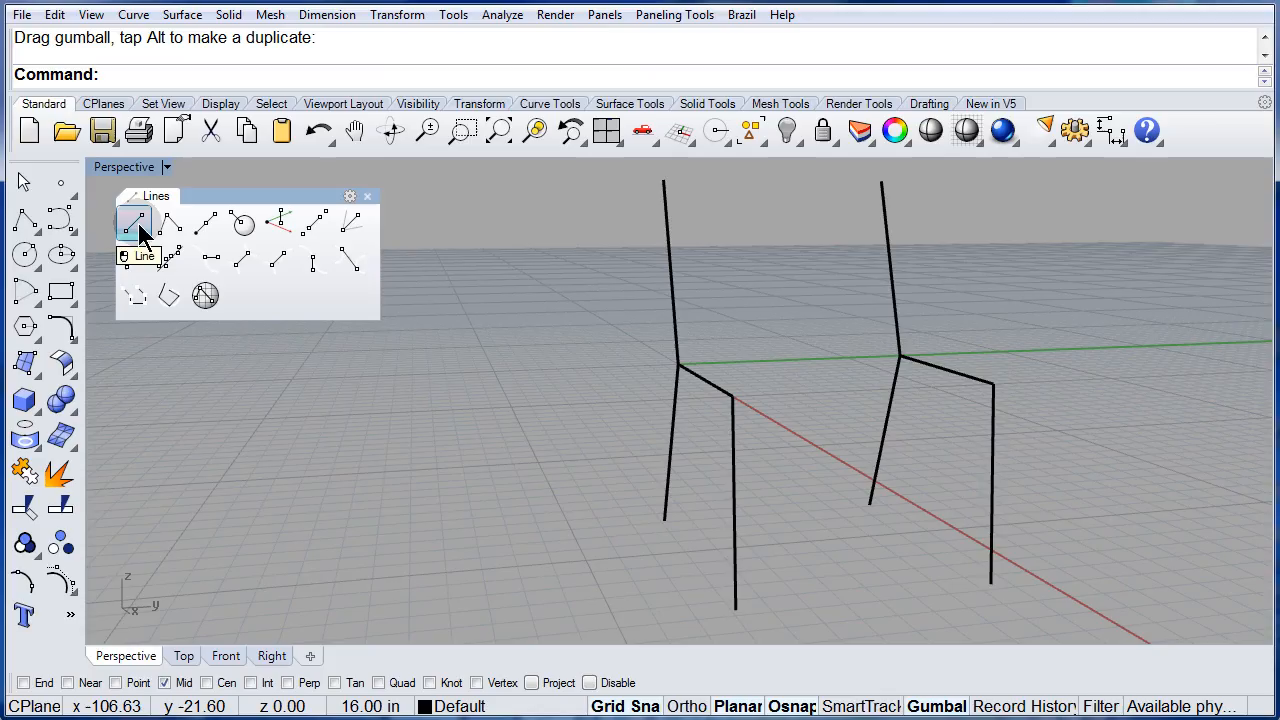
- With End osnap on, draw two crossbar lines joining the profiles' seat corners
{"action": "left_click", "coordinate": [132, 222]}
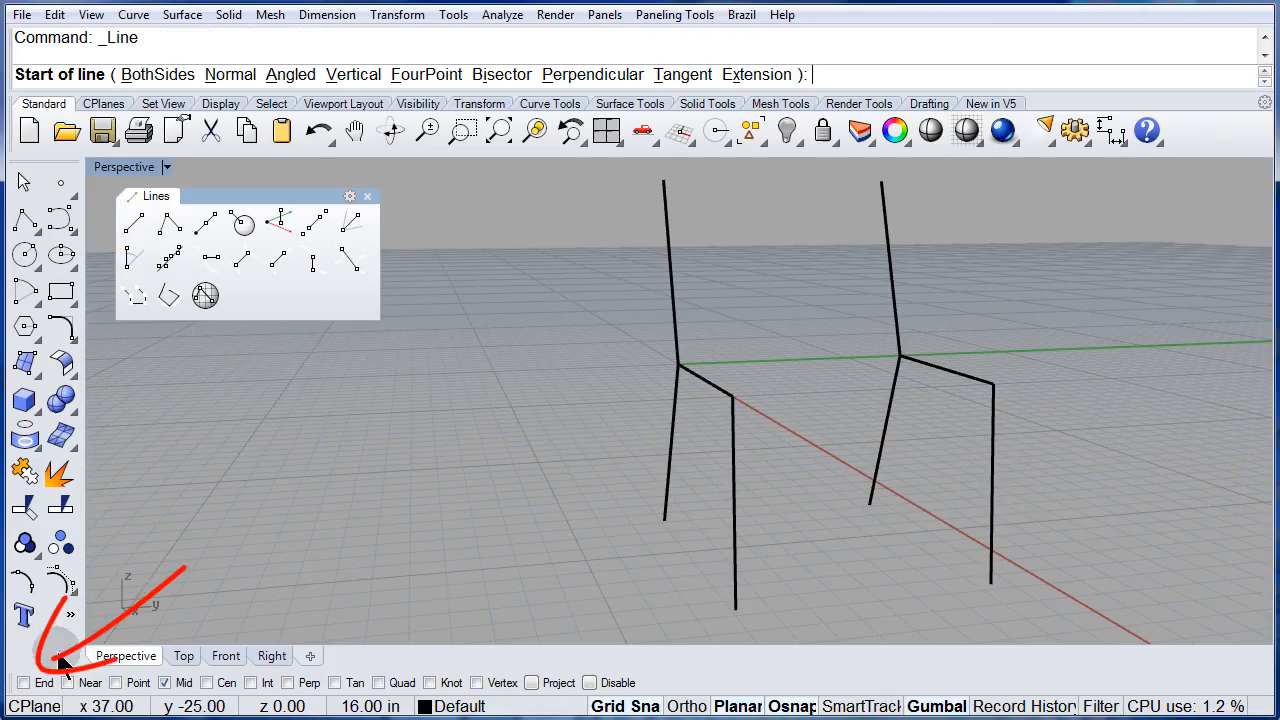
{"action": "left_click", "coordinate": [22, 680]}
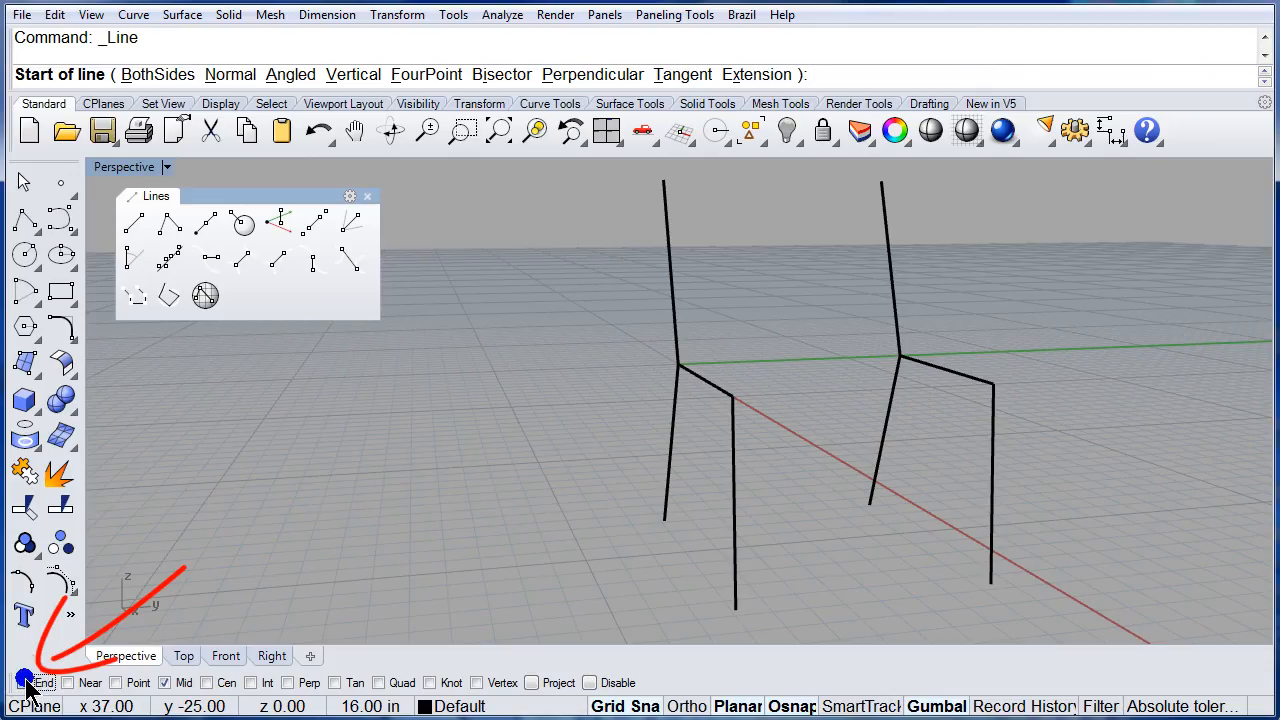
{"action": "left_click", "coordinate": [24, 678]}
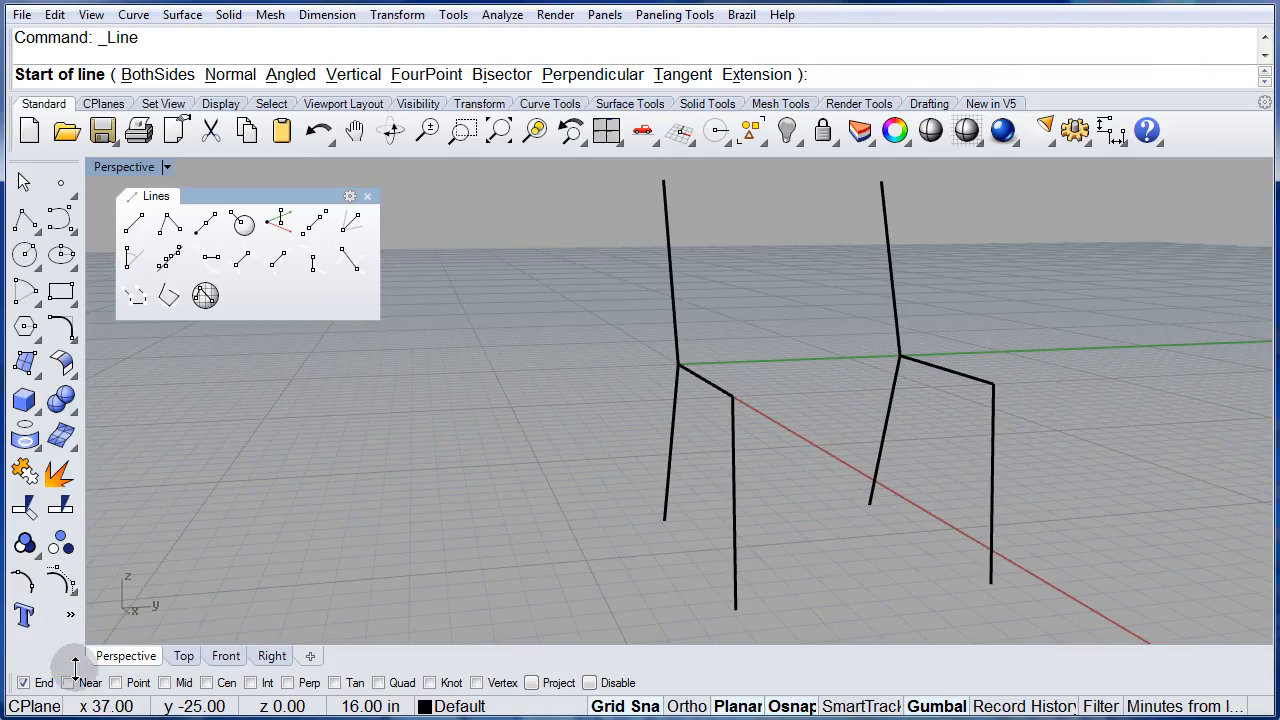
{"action": "mouse_move", "coordinate": [676, 366]}
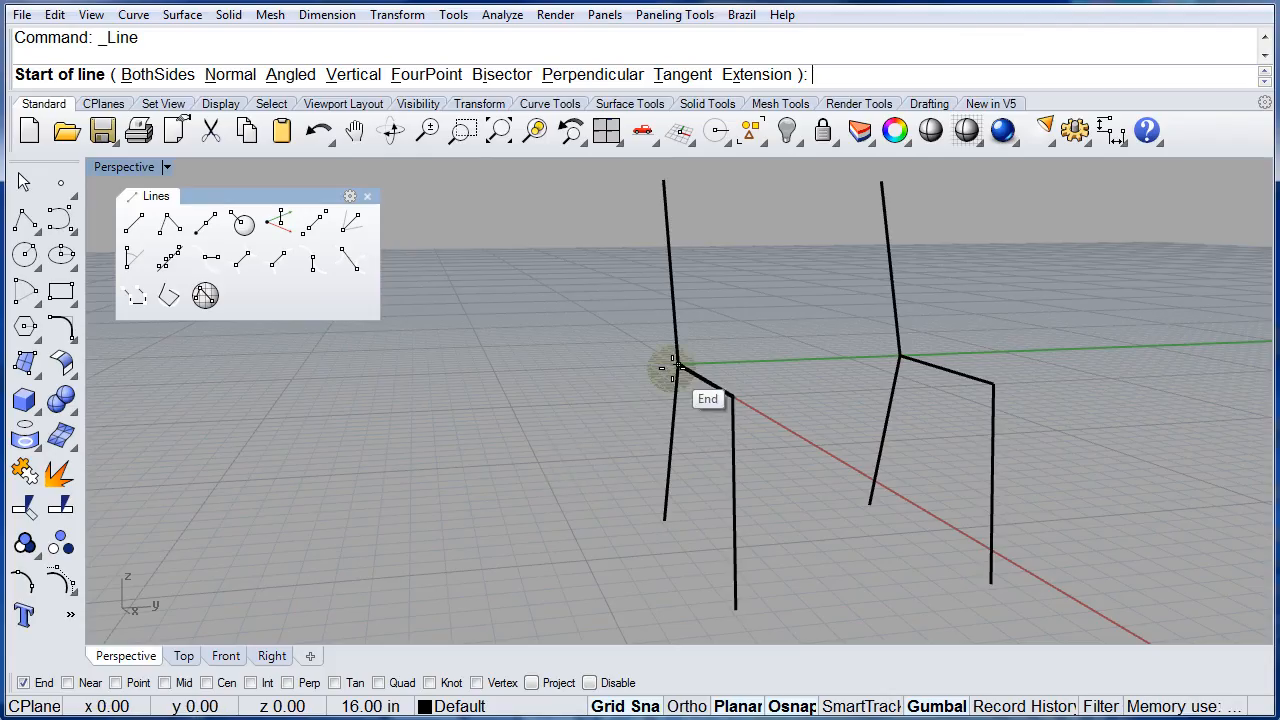
{"action": "left_click", "coordinate": [676, 368]}
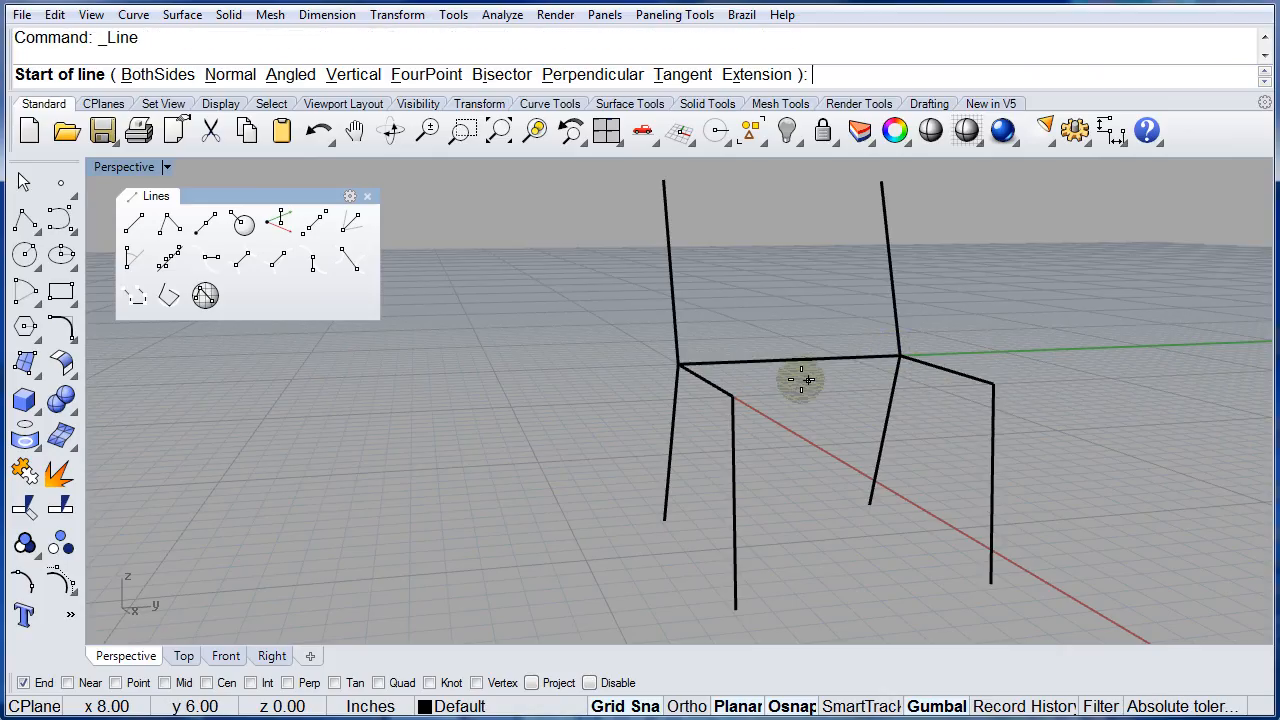
{"action": "mouse_move", "coordinate": [732, 396]}
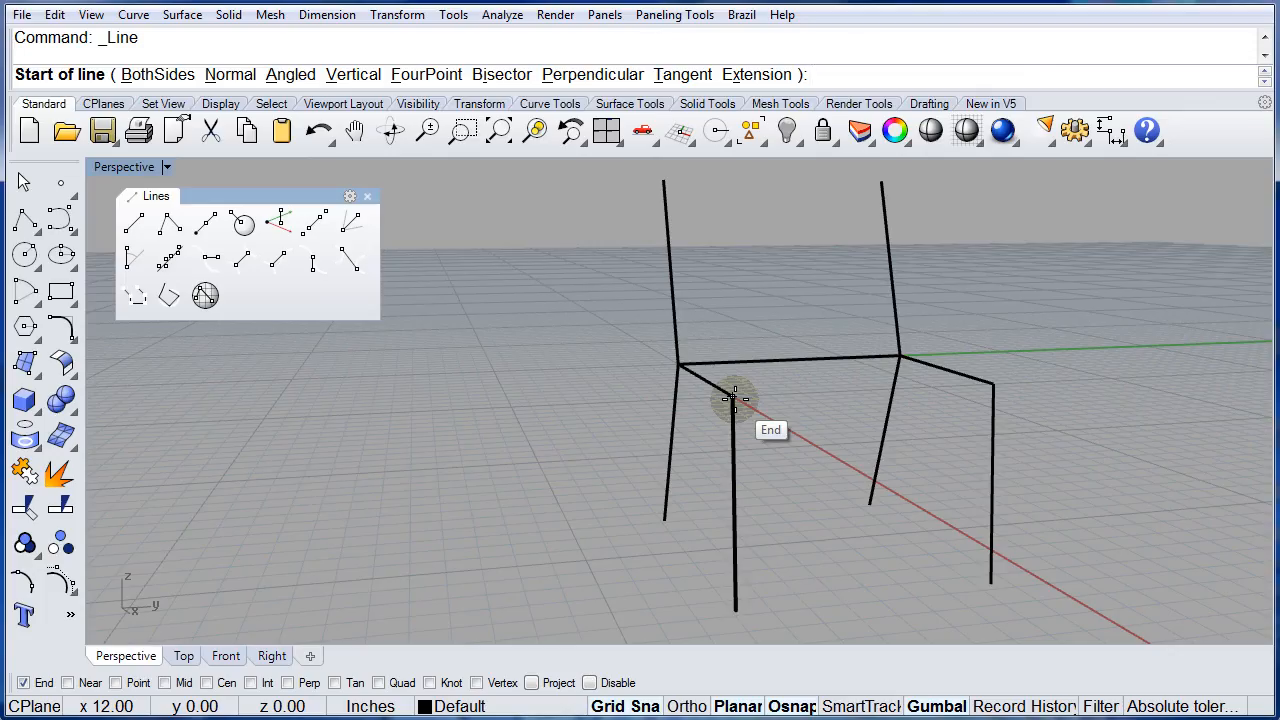
{"action": "left_click", "coordinate": [732, 398]}
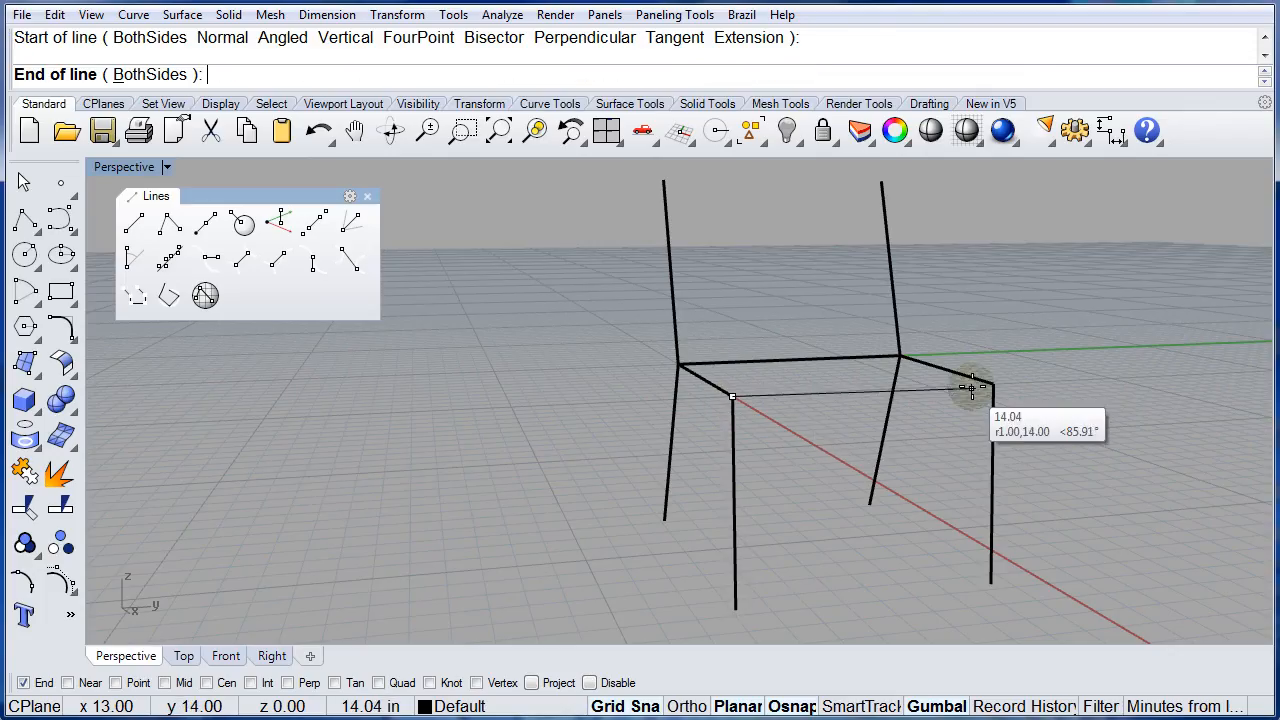
{"action": "left_click", "coordinate": [970, 388]}
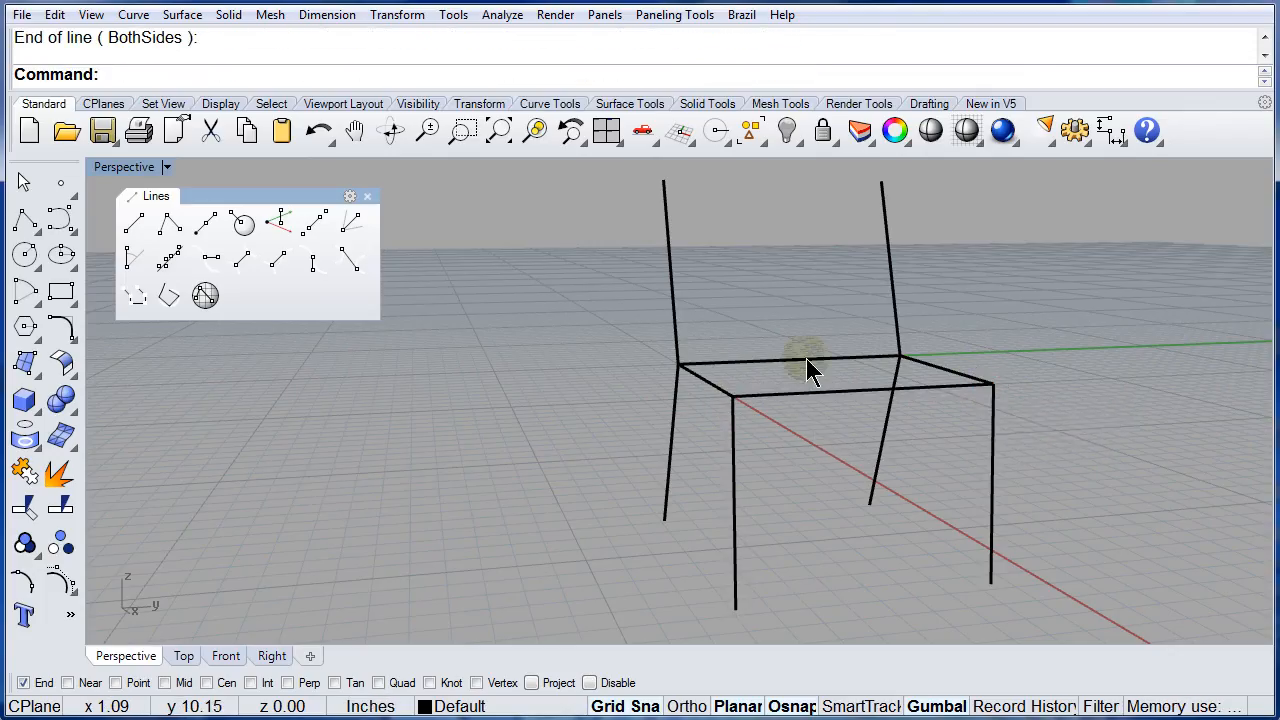